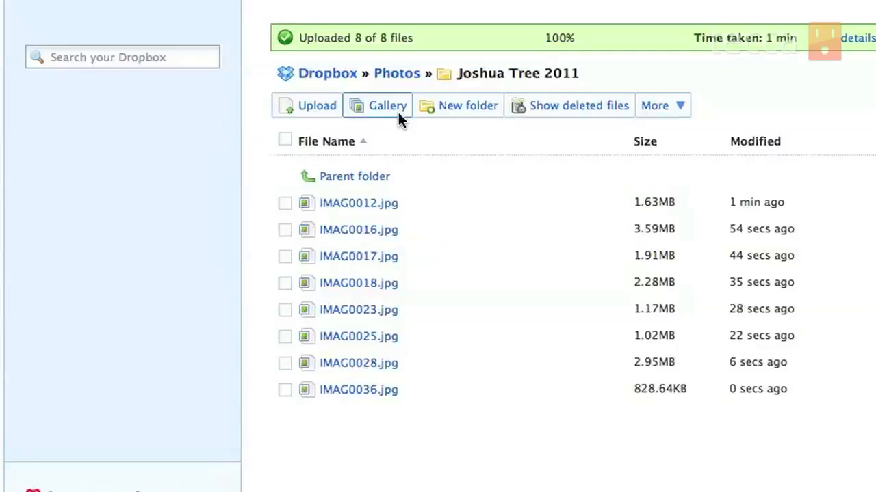
# Return from Photos › Joshua Tree 2011 to the top-level Dropbox folder via the breadcrumb.
pyautogui.click(386, 105)
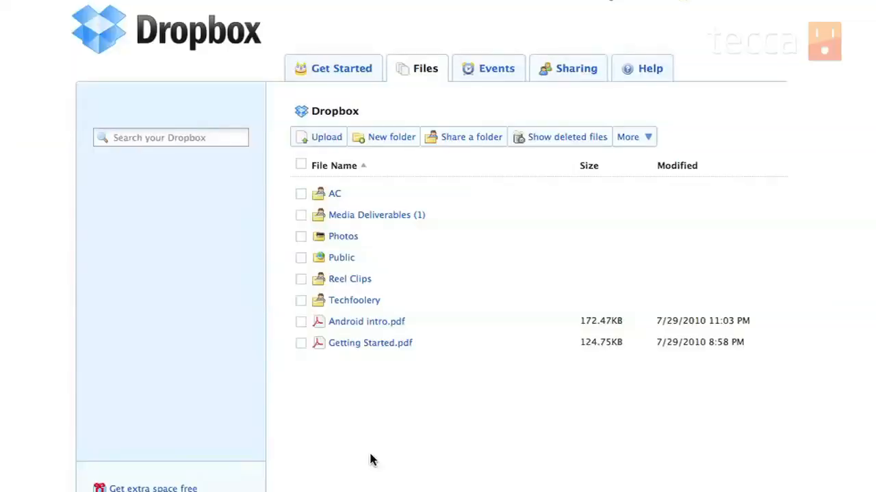
pyautogui.moveTo(301, 201)
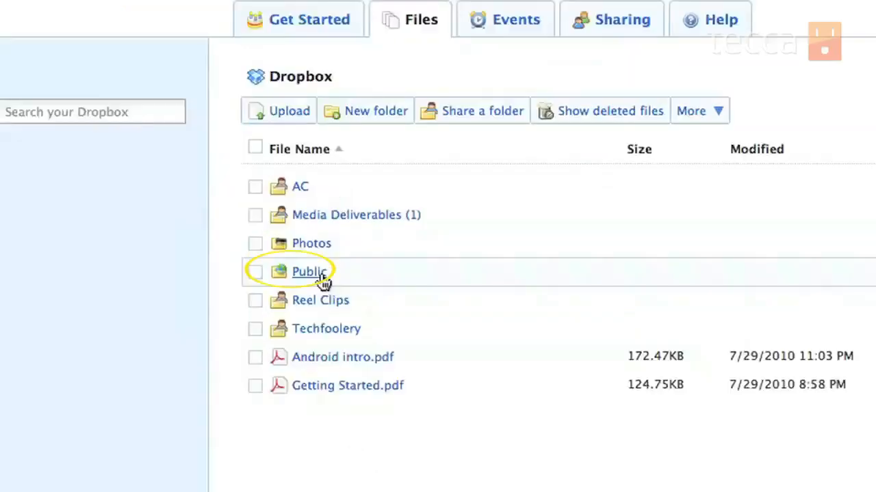
# Open the Public folder from the Dropbox file list.
pyautogui.click(309, 270)
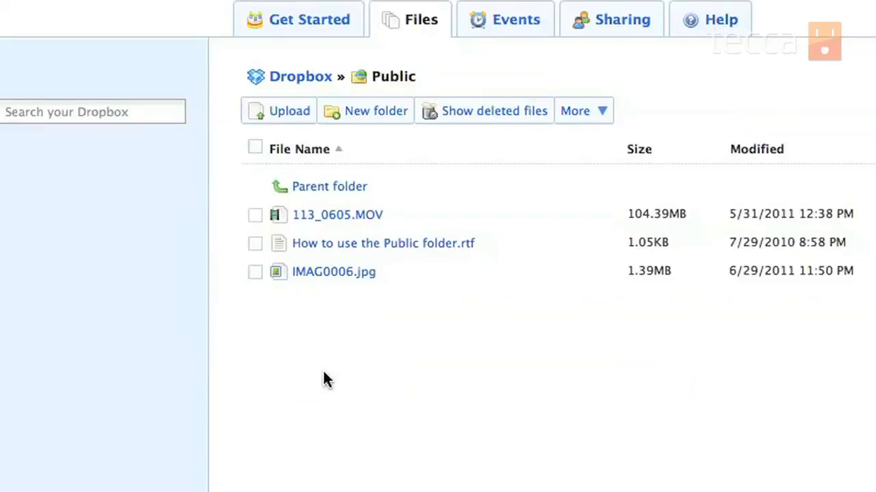
pyautogui.moveTo(310, 375)
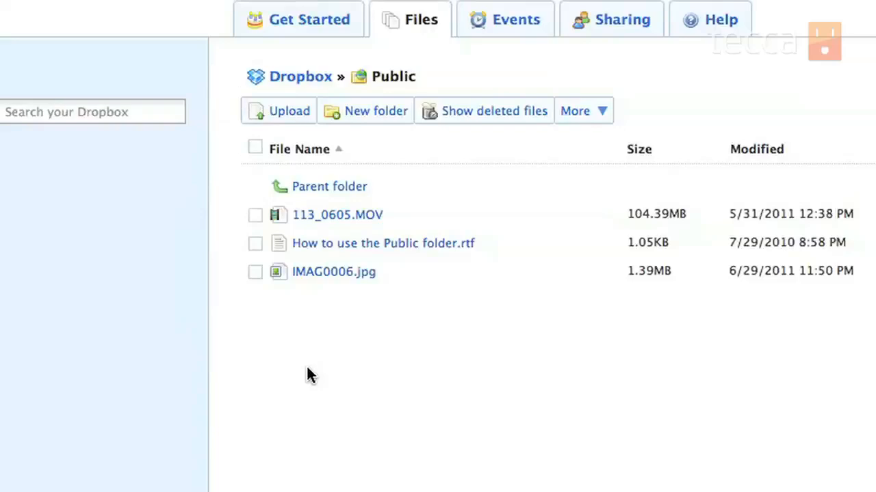
pyautogui.moveTo(305, 362)
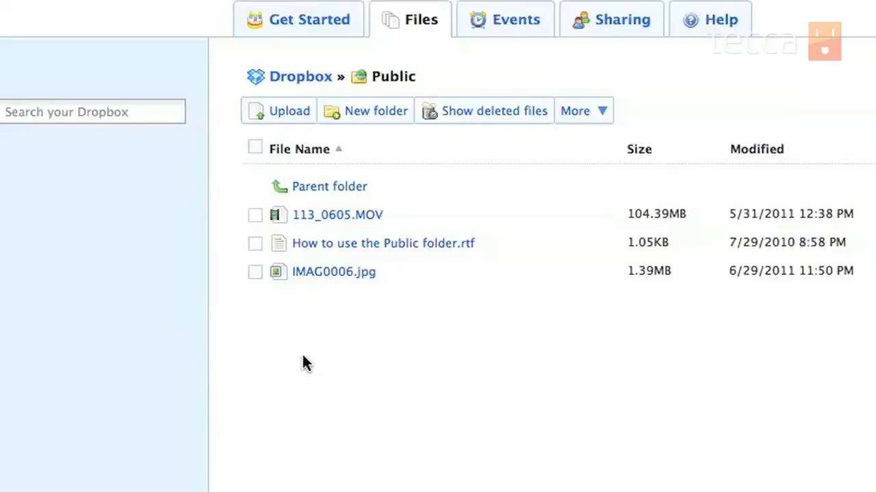
pyautogui.moveTo(305, 126)
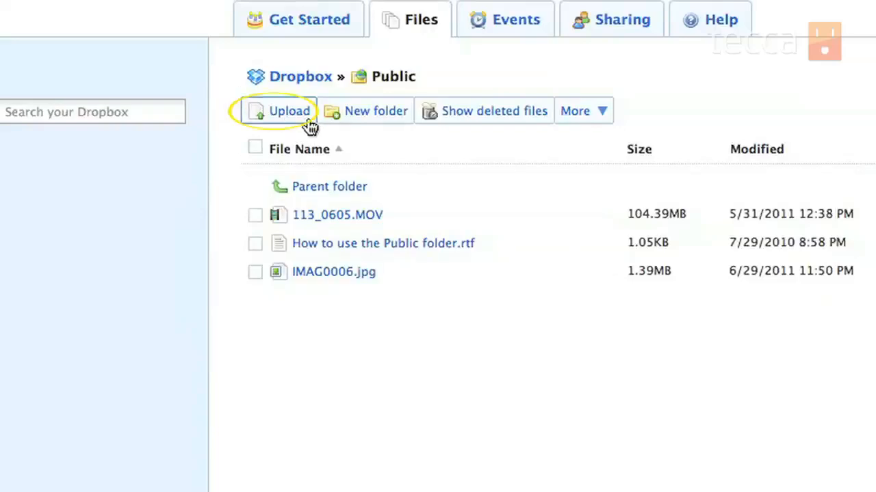
# Upload E-PL2_Instruction_Manual_EN.pdf from the Desktop into the Public folder.
pyautogui.click(286, 111)
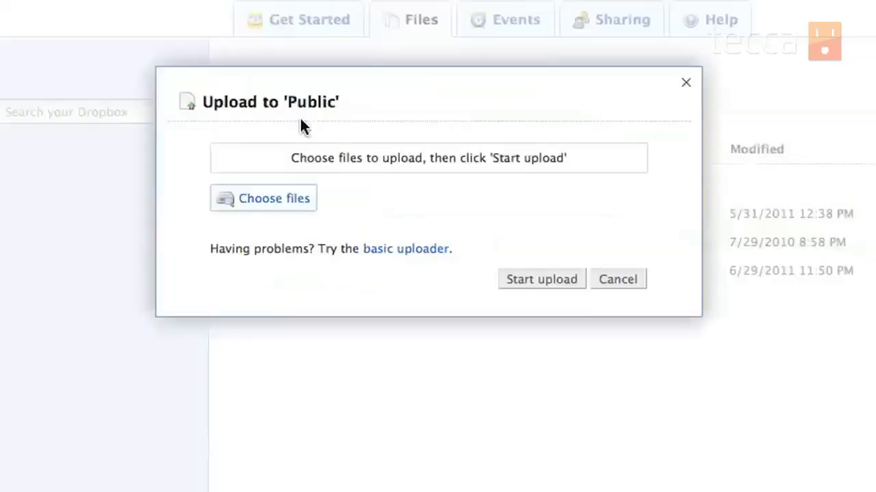
pyautogui.moveTo(377, 205)
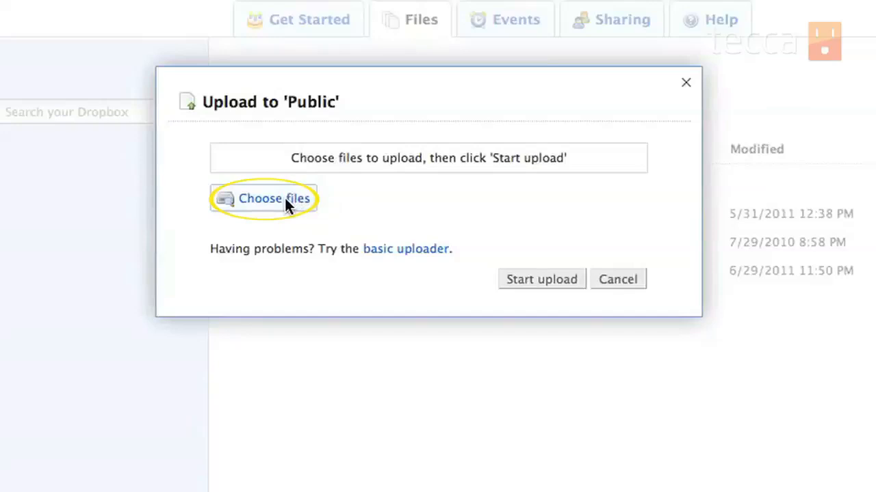
pyautogui.click(271, 198)
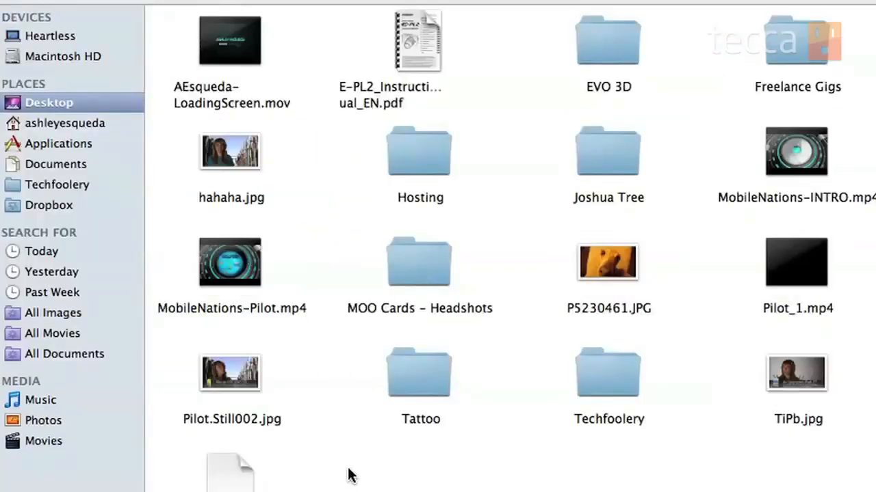
pyautogui.click(415, 38)
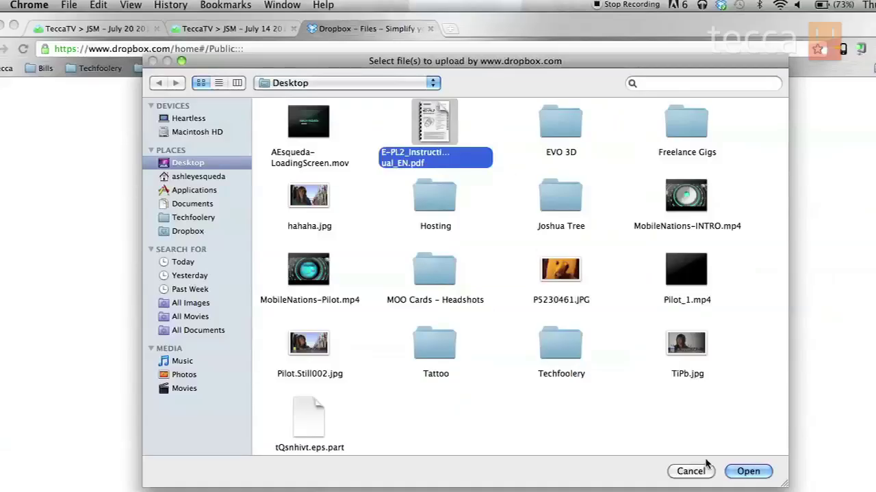
pyautogui.click(753, 472)
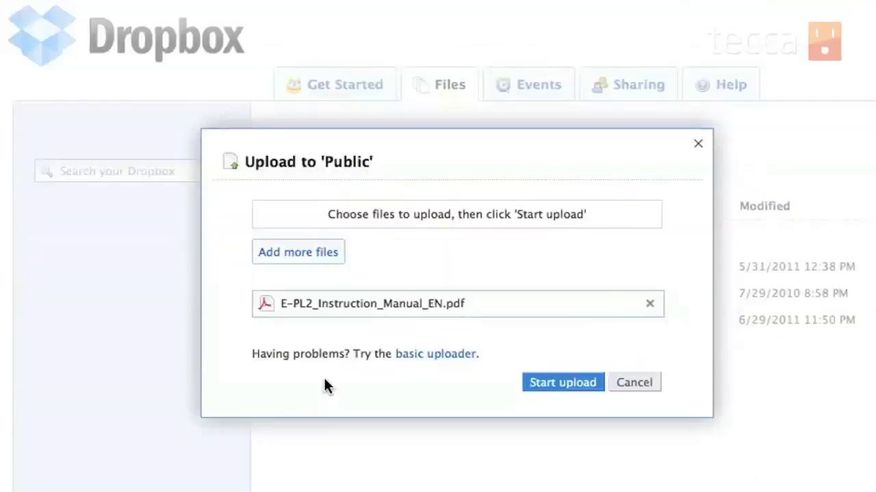
pyautogui.moveTo(357, 387)
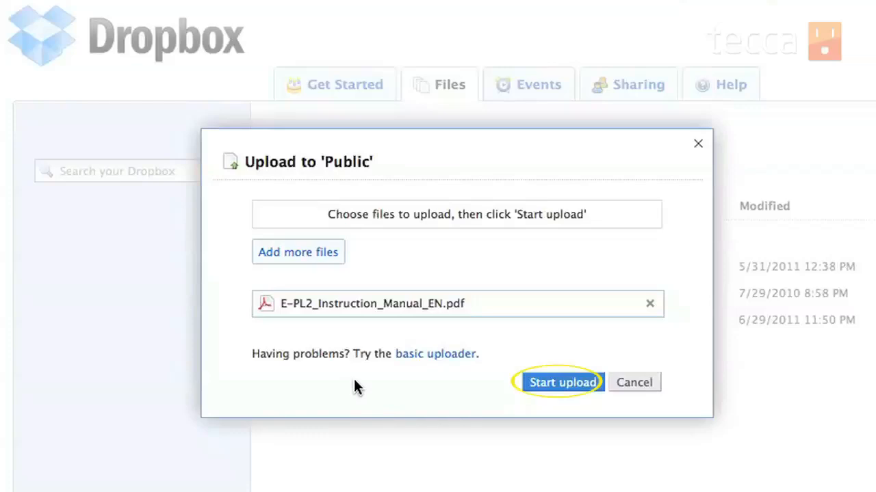
pyautogui.click(558, 383)
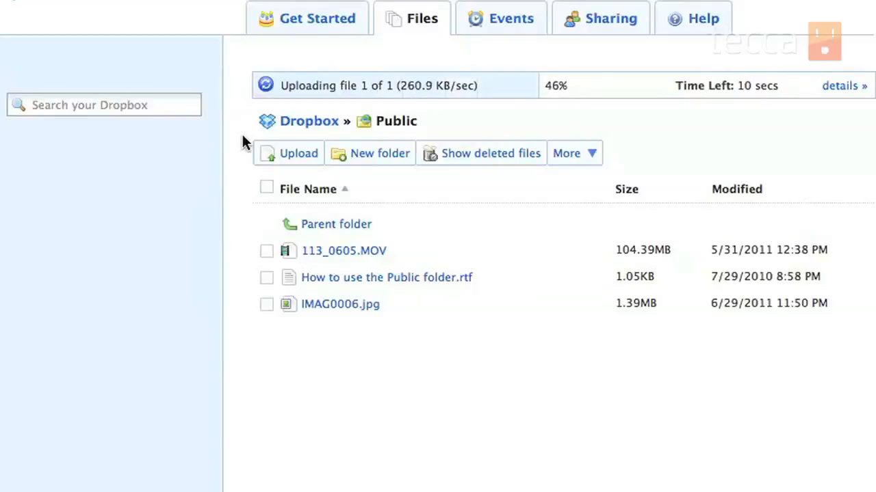
pyautogui.moveTo(580, 118)
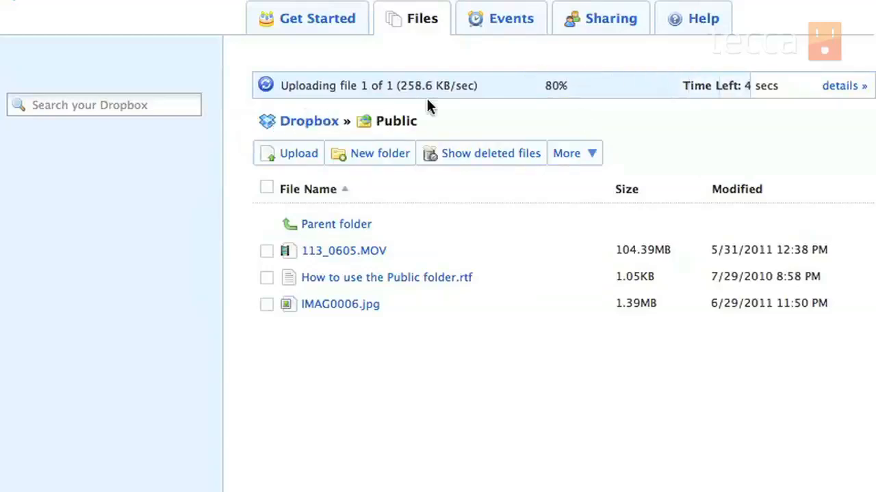
pyautogui.moveTo(407, 99)
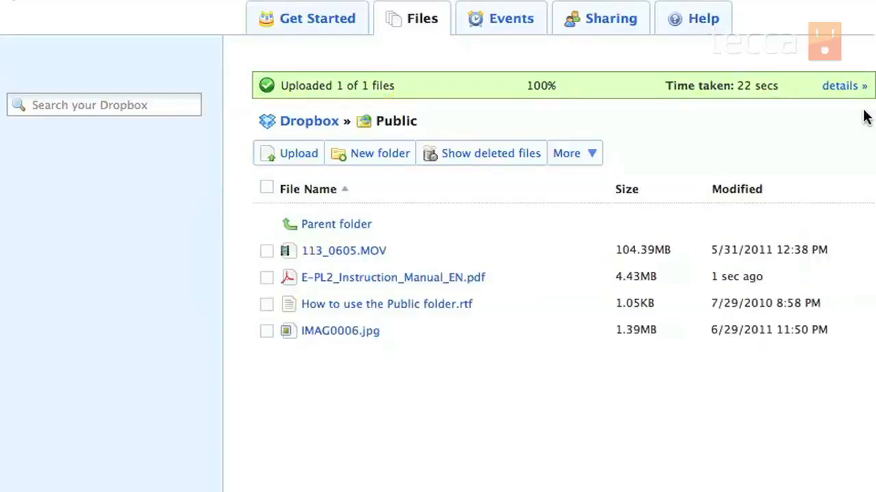
pyautogui.moveTo(474, 458)
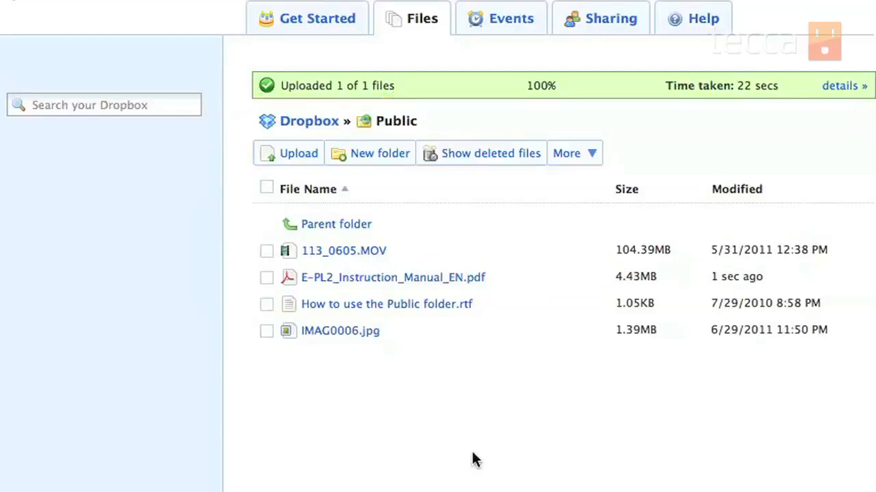
pyautogui.moveTo(336, 257)
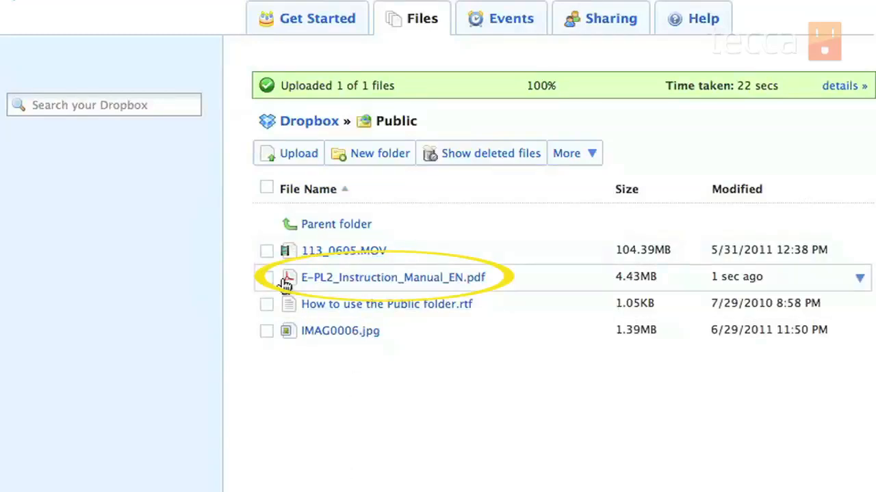
pyautogui.moveTo(334, 288)
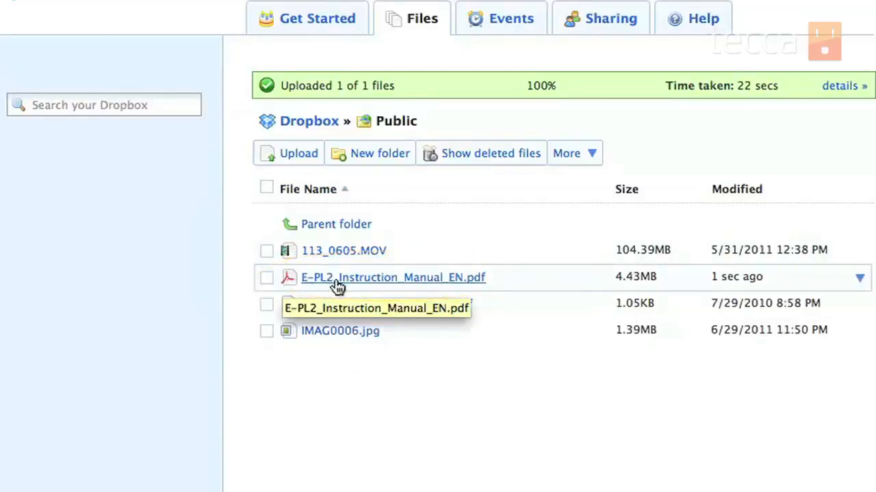
pyautogui.moveTo(823, 277)
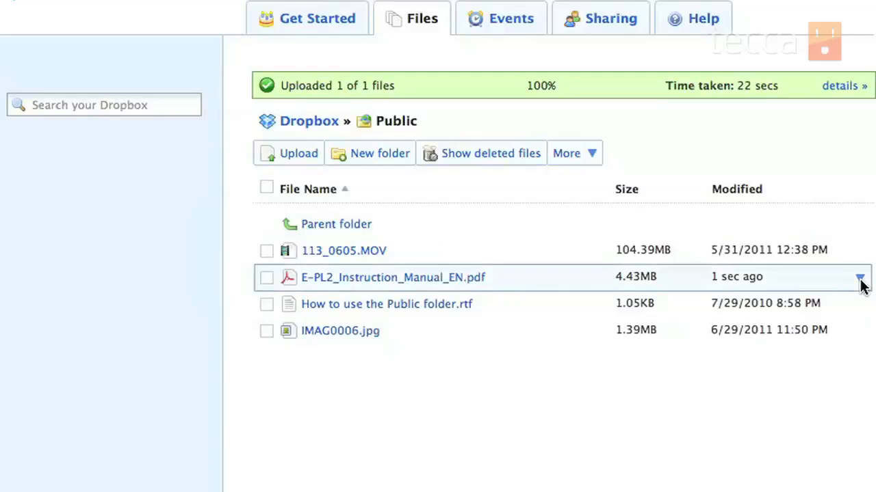
# Copy the instruction manual PDF's public link to the clipboard from its dropdown menu.
pyautogui.click(858, 276)
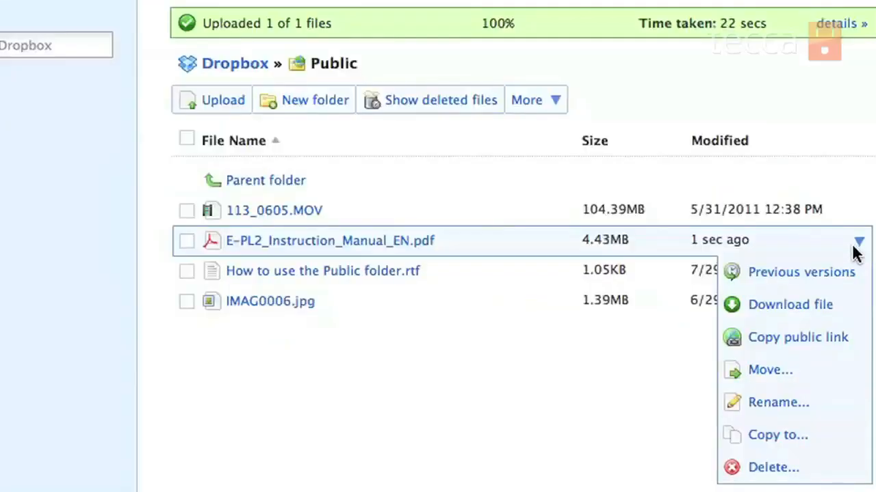
pyautogui.moveTo(814, 347)
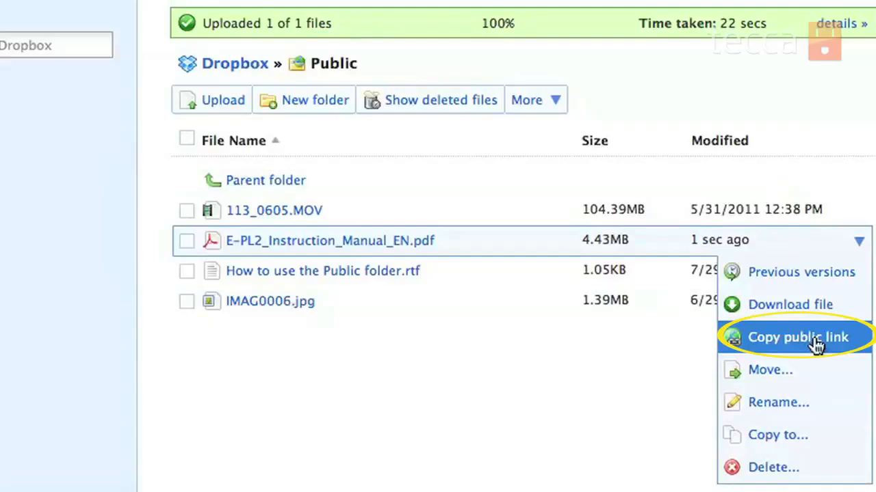
pyautogui.click(790, 337)
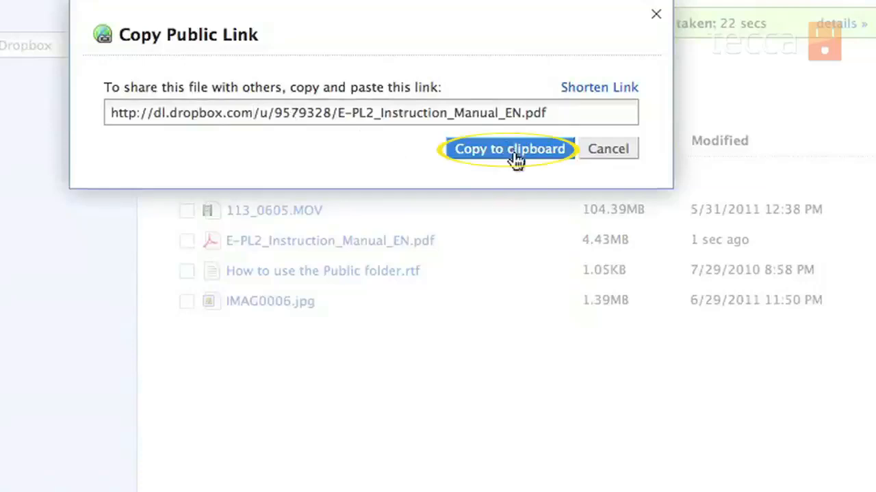
pyautogui.click(510, 149)
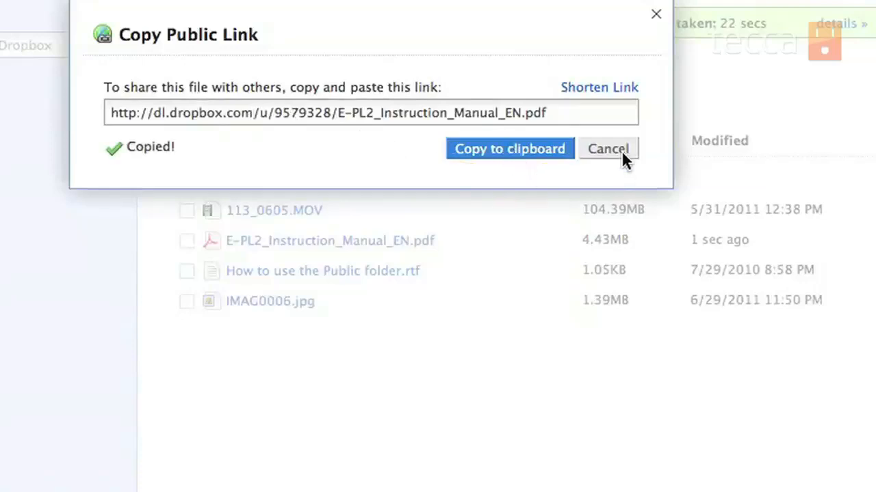